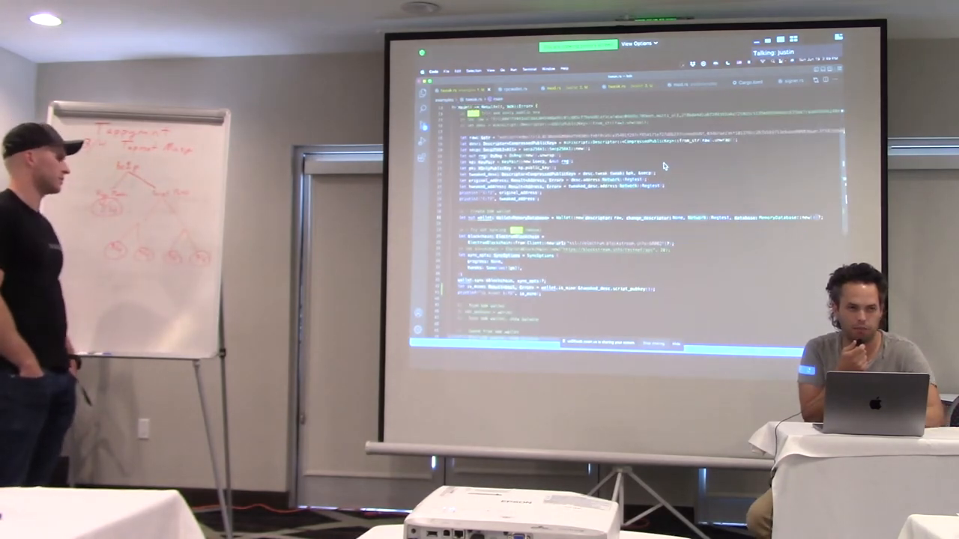
scroll(up, 3)
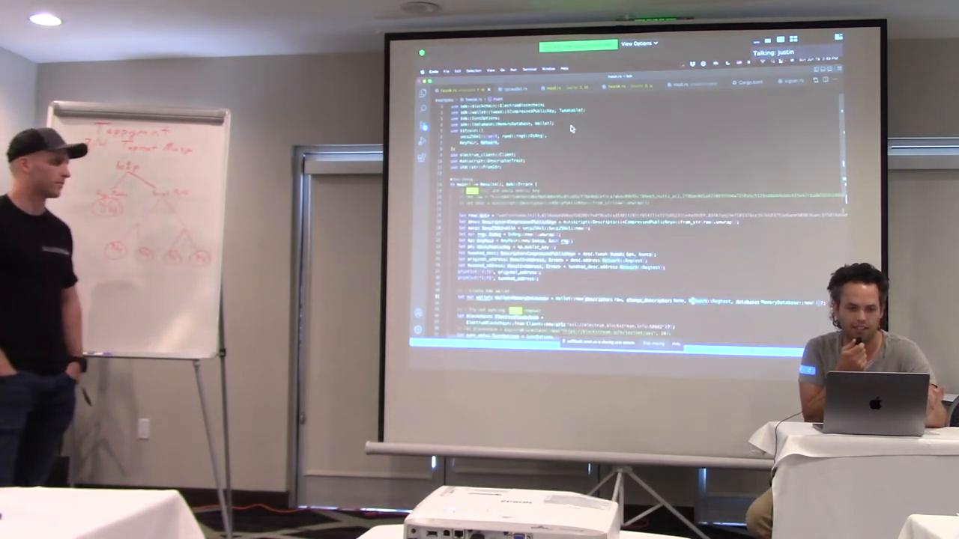